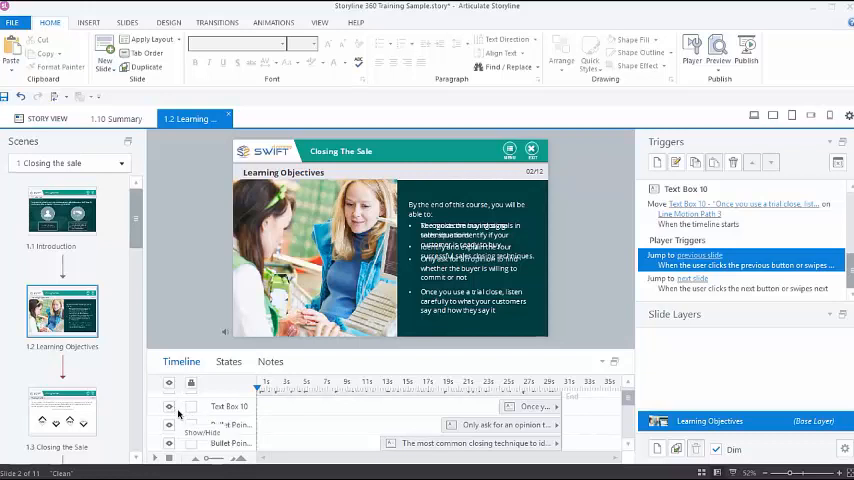
pyautogui.moveTo(180, 412)
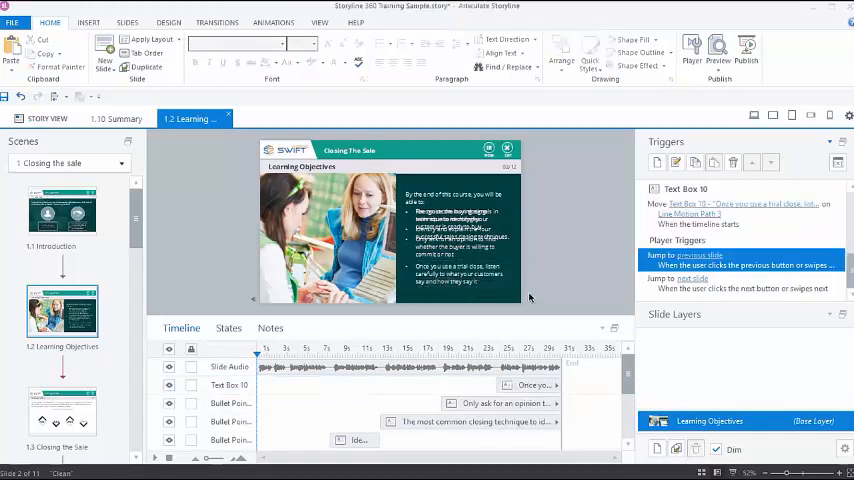
pyautogui.moveTo(240, 388)
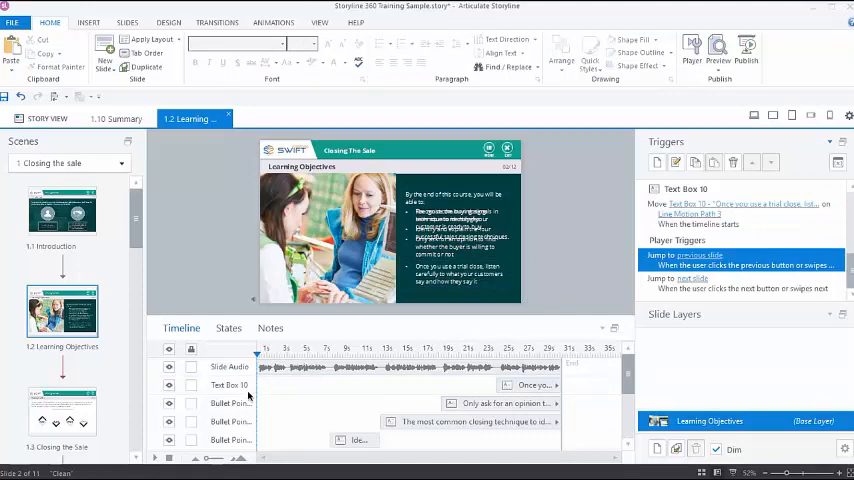
pyautogui.moveTo(248, 396)
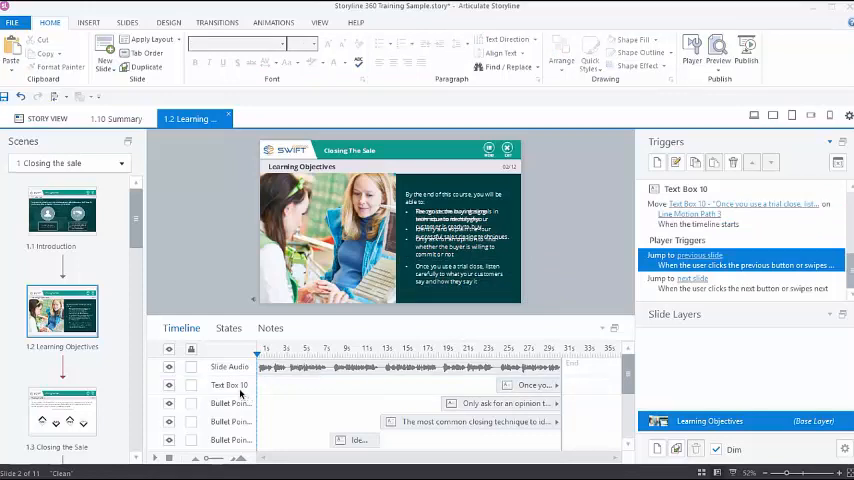
pyautogui.moveTo(236, 428)
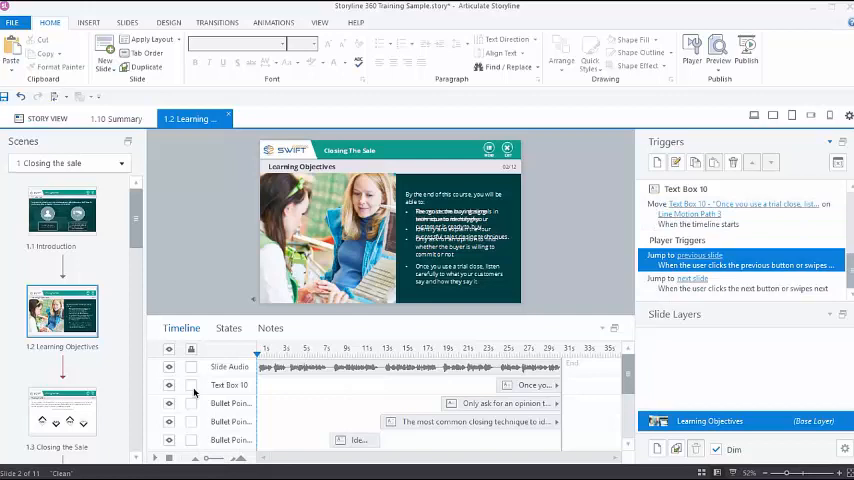
# Rename the Text Box 10 timeline object to 'Bullet Point 1'.
pyautogui.click(228, 384)
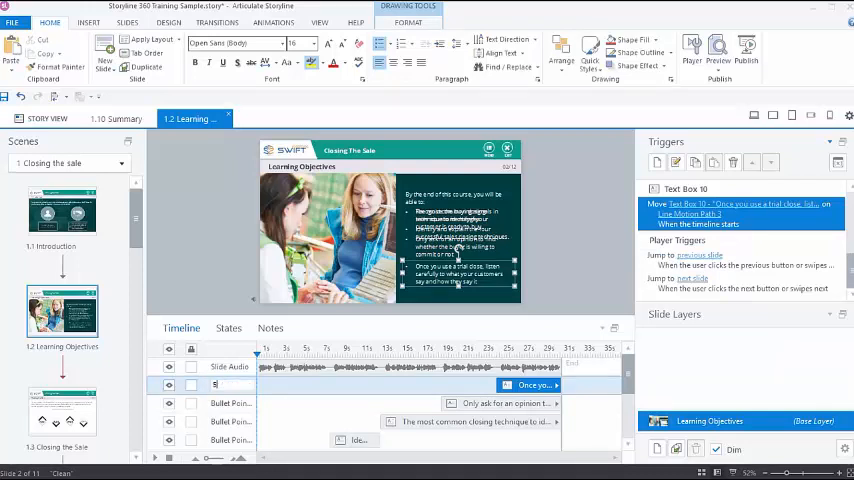
pyautogui.rightClick(216, 384)
pyautogui.write('Bullet Point 5')
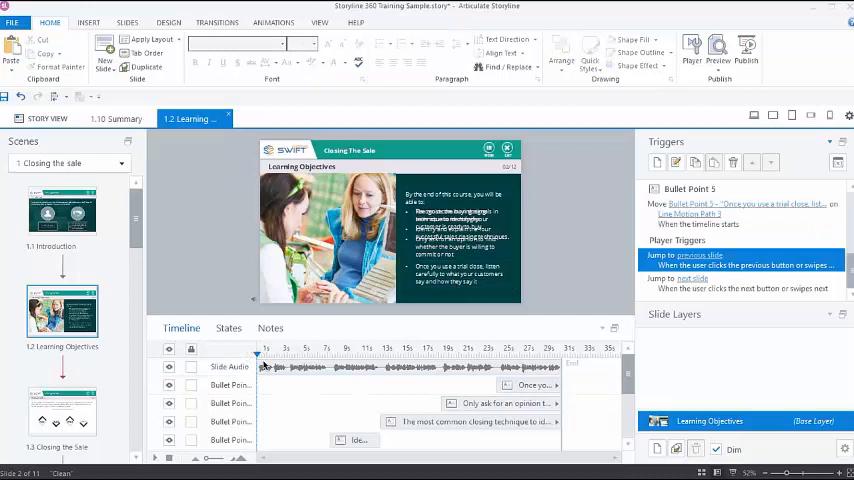
pyautogui.moveTo(258, 350)
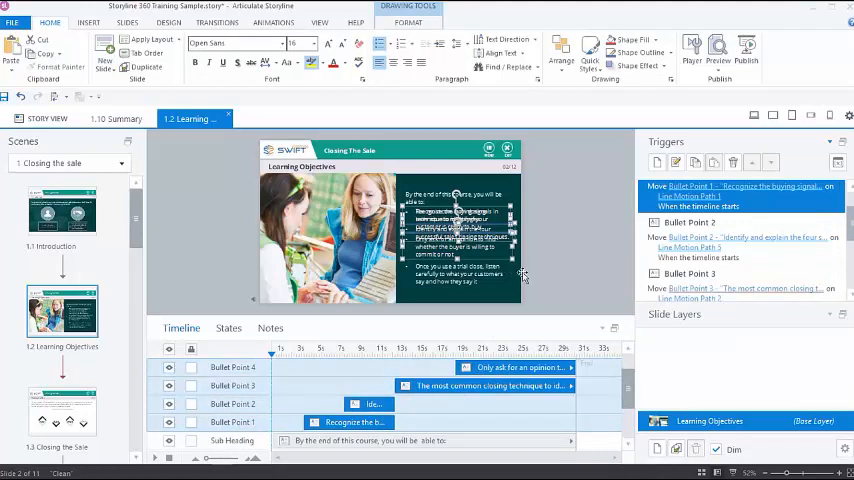
pyautogui.moveTo(536, 268)
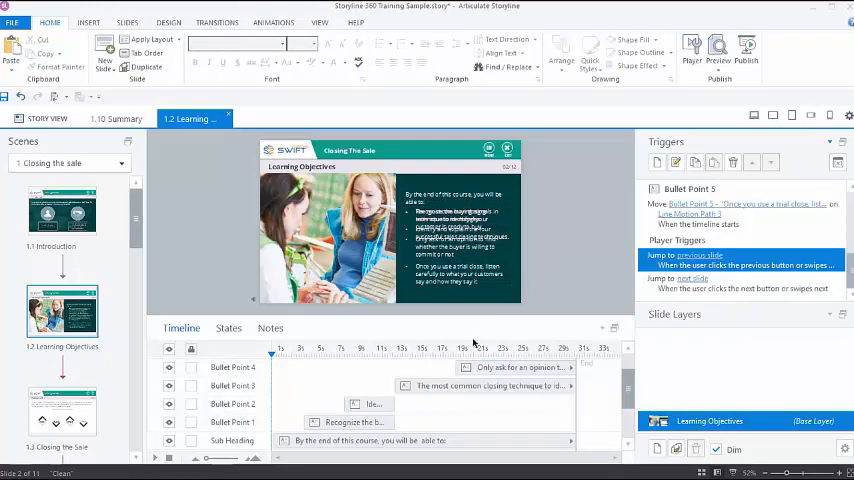
pyautogui.moveTo(388, 392)
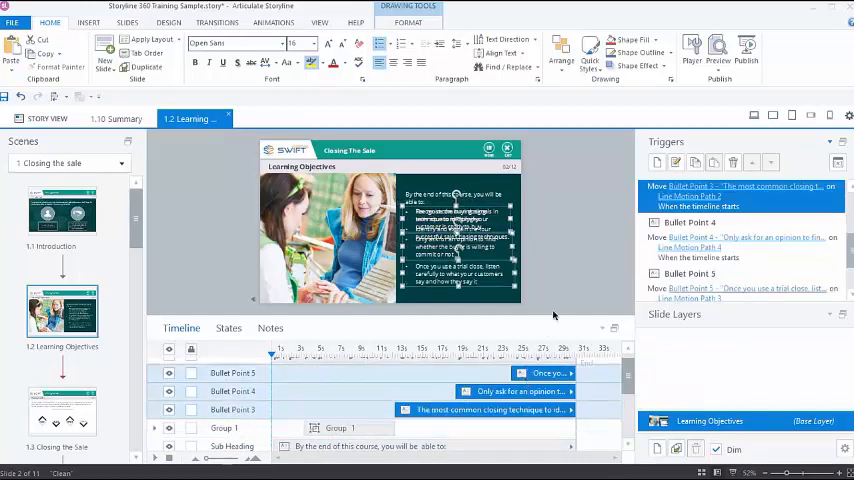
# Group Bullet Point 3, 4 and 5 into Group 2 via Arrange > Group.
pyautogui.click(560, 50)
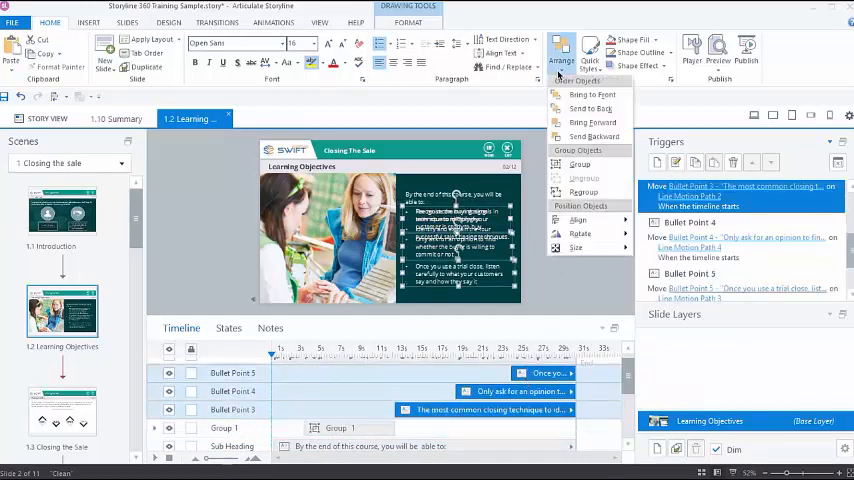
pyautogui.moveTo(580, 164)
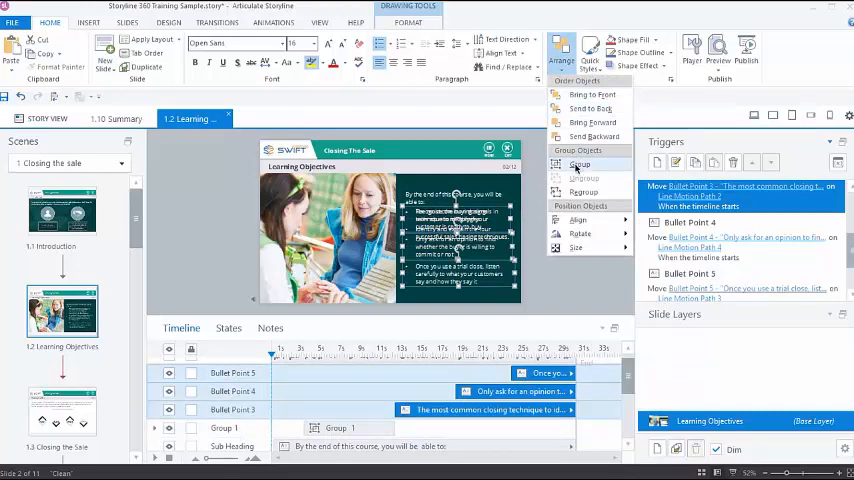
pyautogui.click(580, 164)
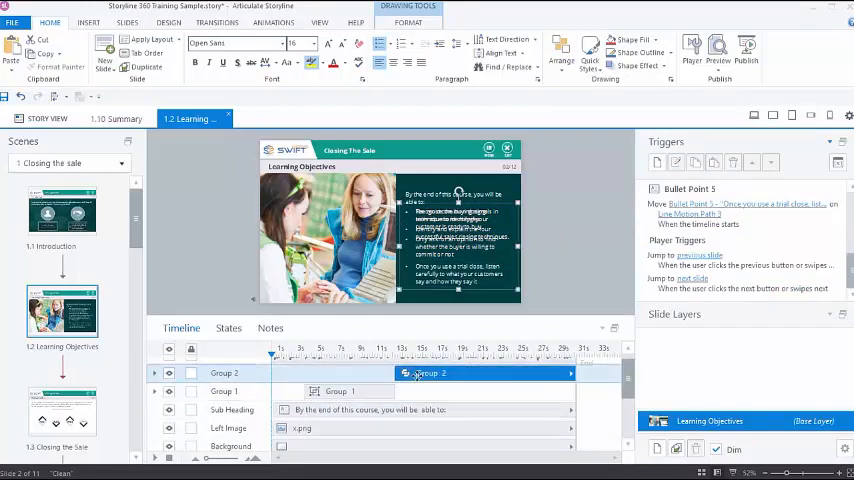
# Expand and collapse Group 2, then select it for ungrouping into separate bullet points.
pyautogui.click(156, 372)
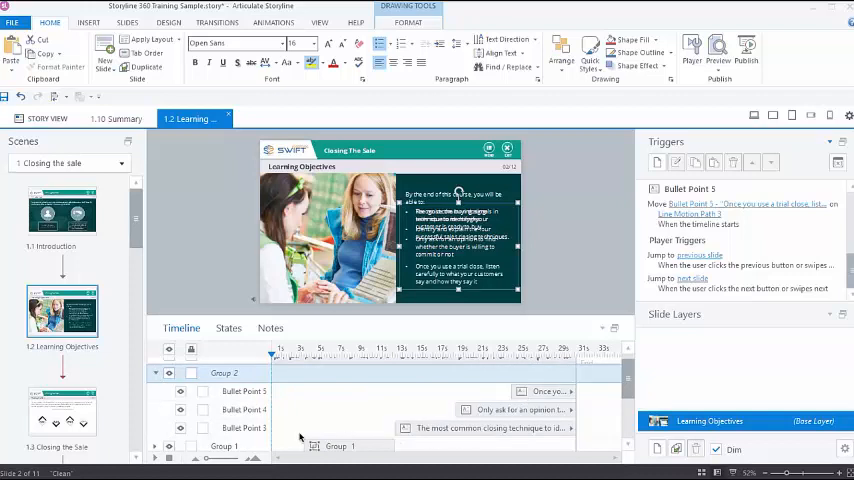
pyautogui.click(156, 372)
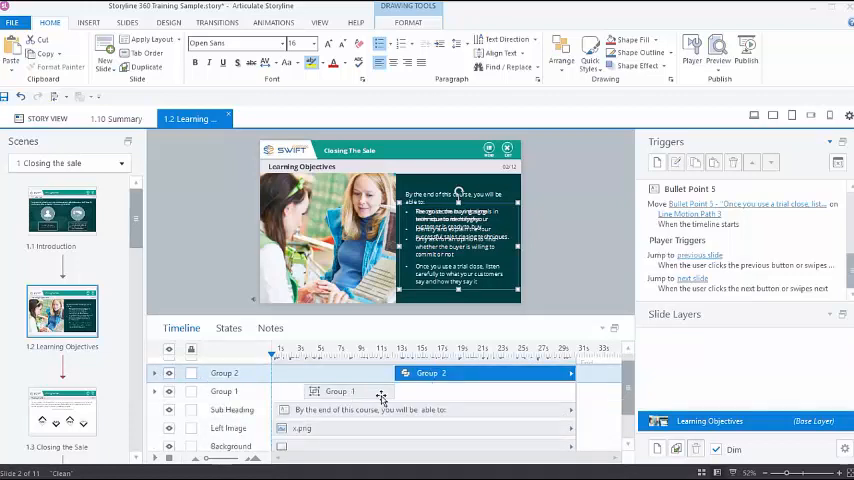
pyautogui.click(340, 392)
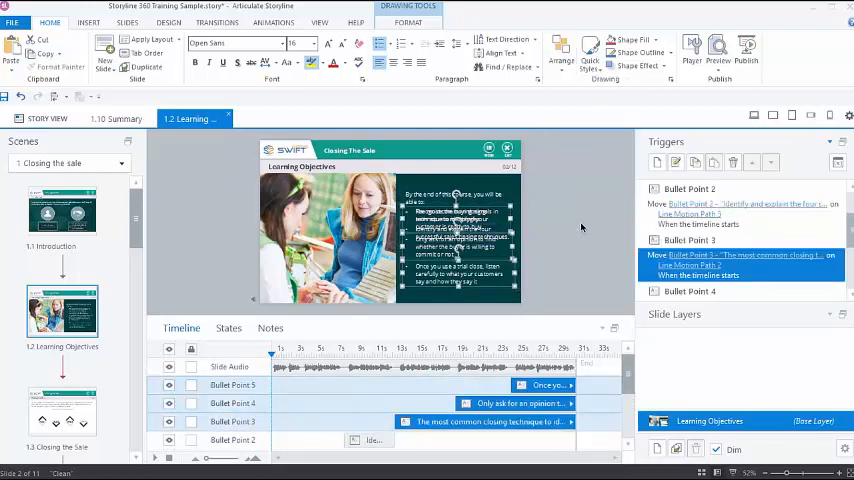
pyautogui.moveTo(480, 396)
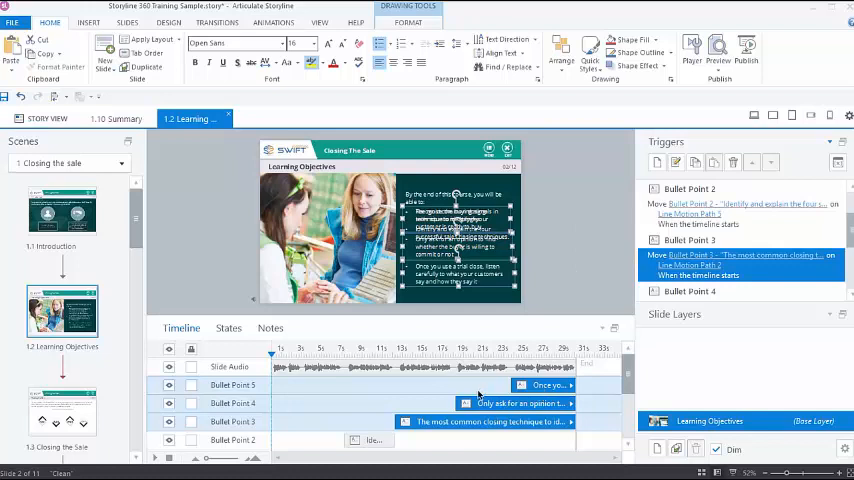